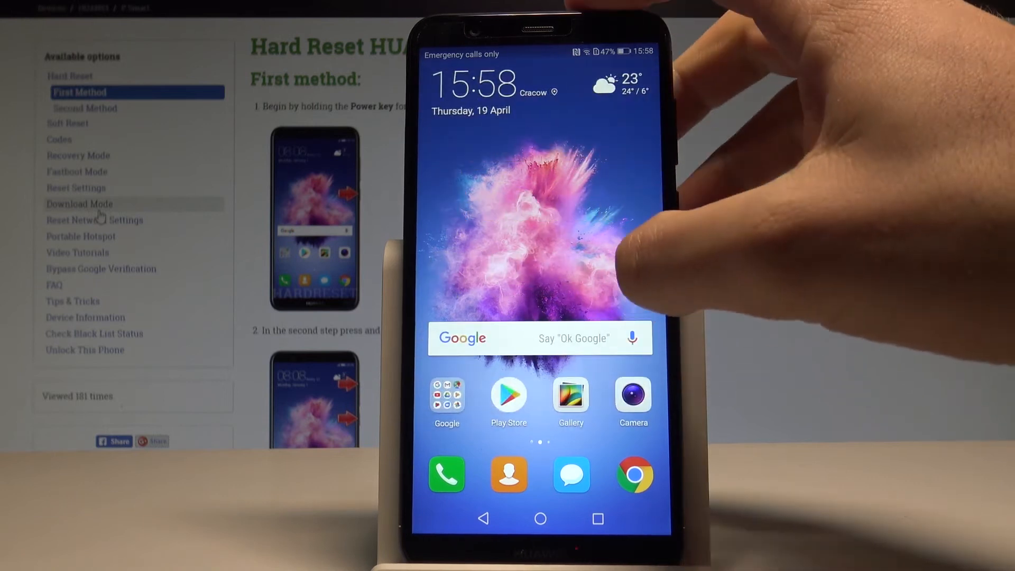
Go from the home screen through Settings > Sound to the Do not disturb page
{"action": "scroll", "scroll_direction": "left", "scroll_amount": 3}
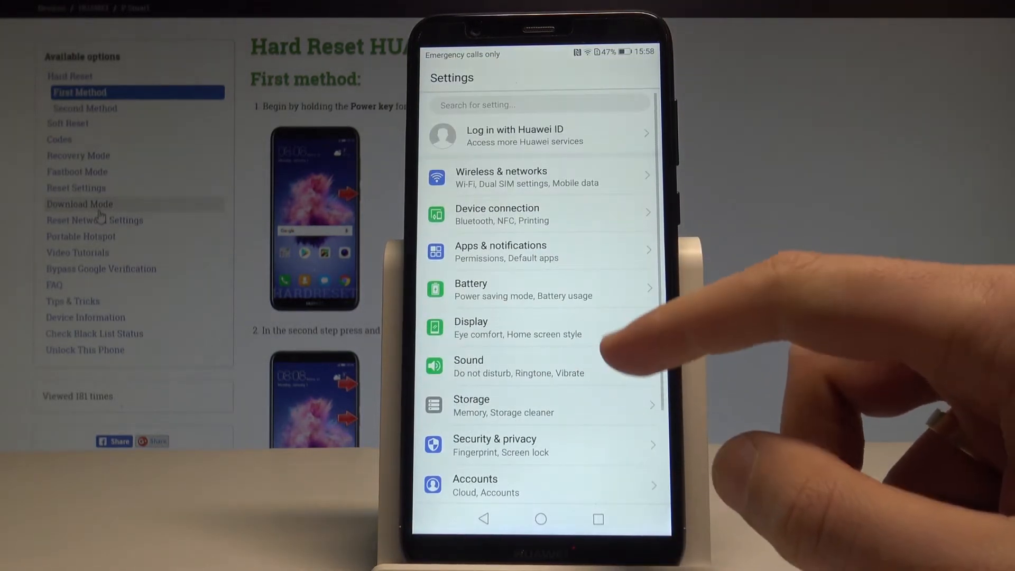
{"action": "left_click", "coordinate": [468, 366]}
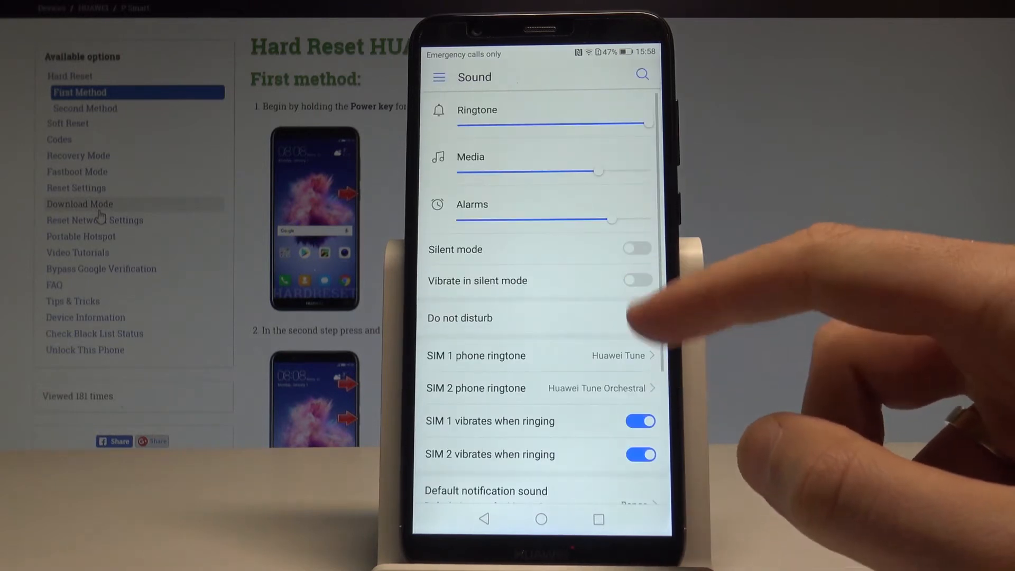
{"action": "left_click", "coordinate": [459, 318]}
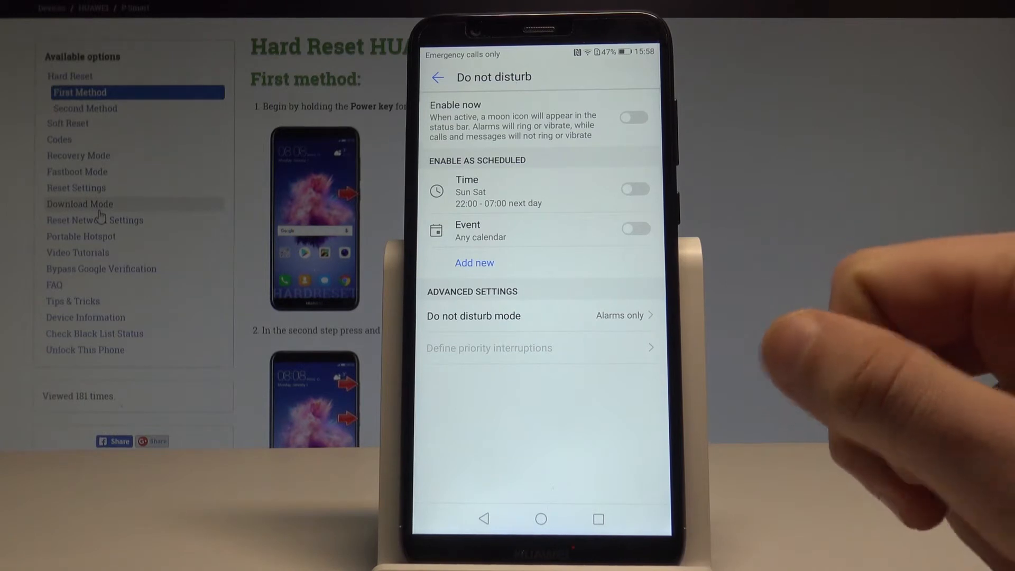
Enable Do not disturb now with the mode 'Allow only priority interruptions'
{"action": "left_click", "coordinate": [633, 117]}
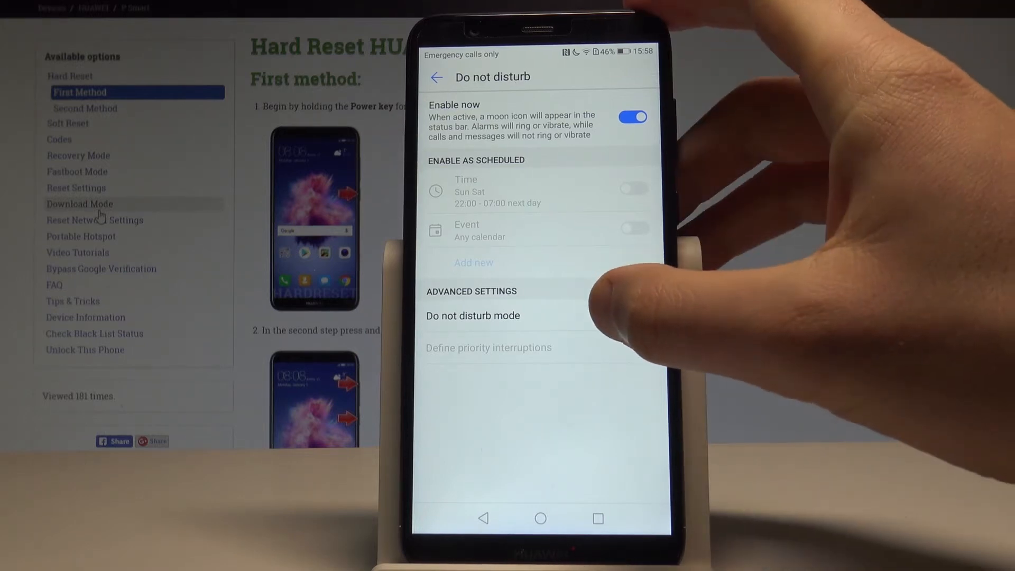
{"action": "left_click", "coordinate": [473, 315]}
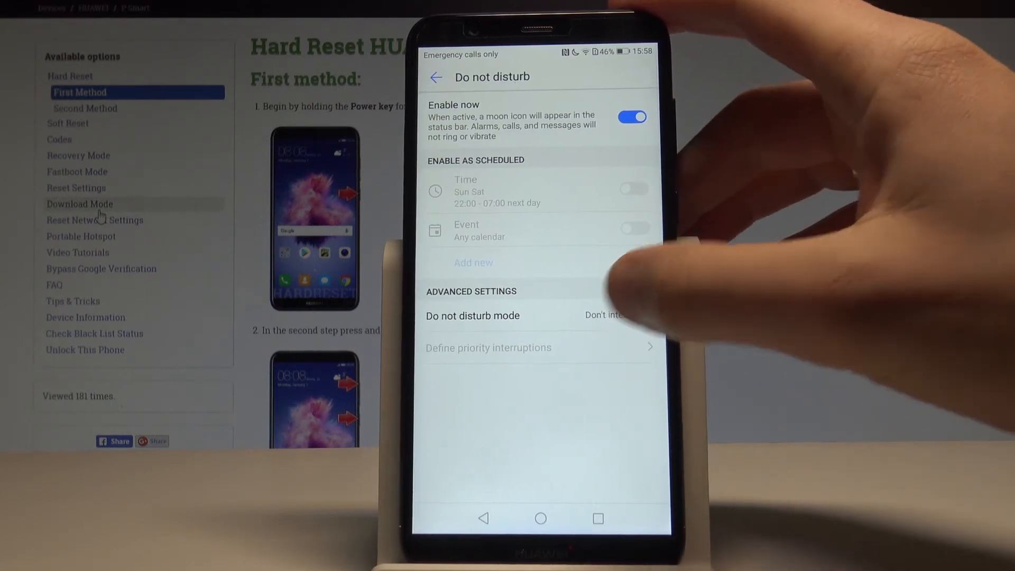
{"action": "left_click", "coordinate": [473, 315]}
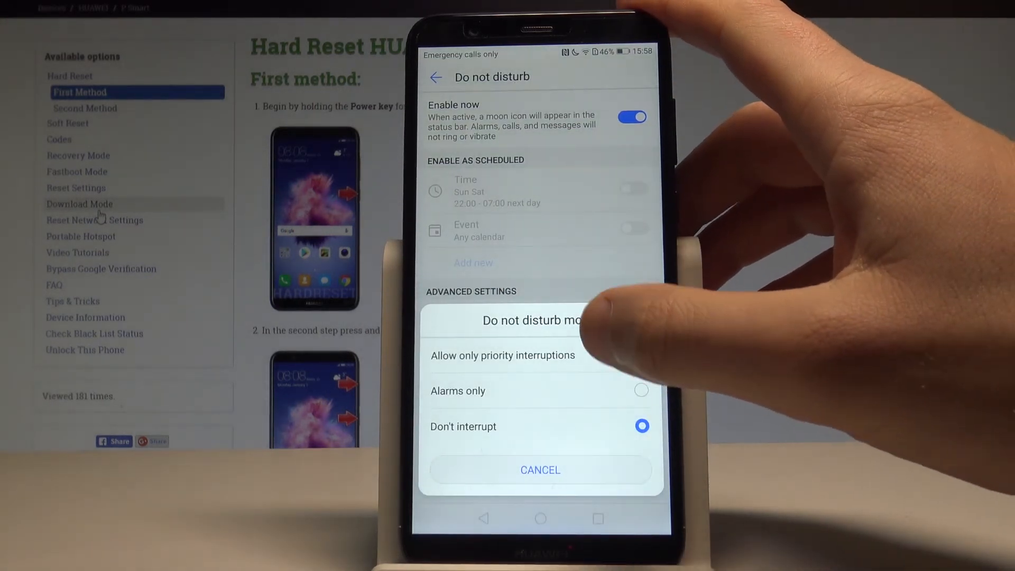
{"action": "left_click", "coordinate": [502, 354]}
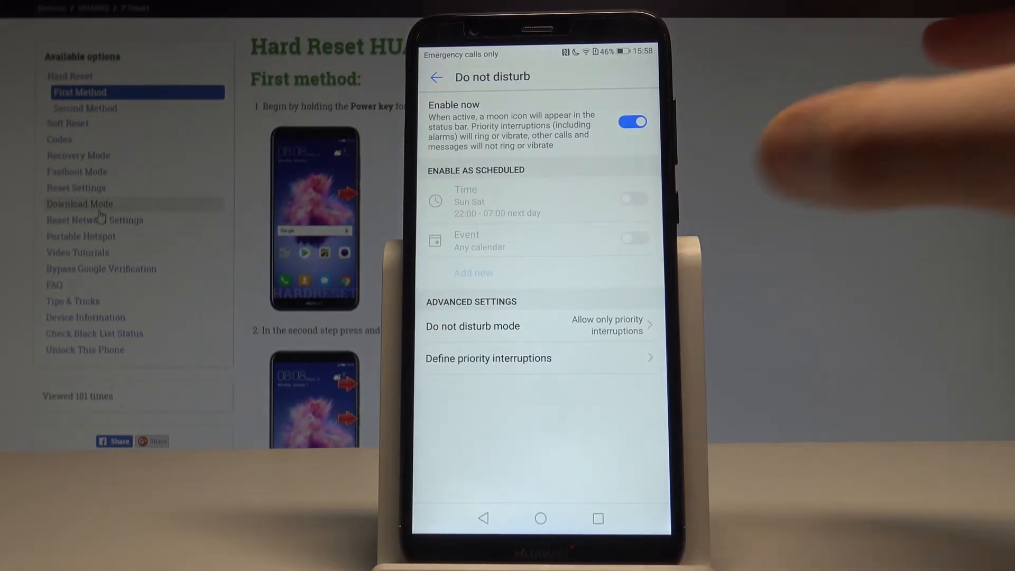
Set priority interruptions to calls from contacts only and no messages, then go back
{"action": "left_click", "coordinate": [488, 358]}
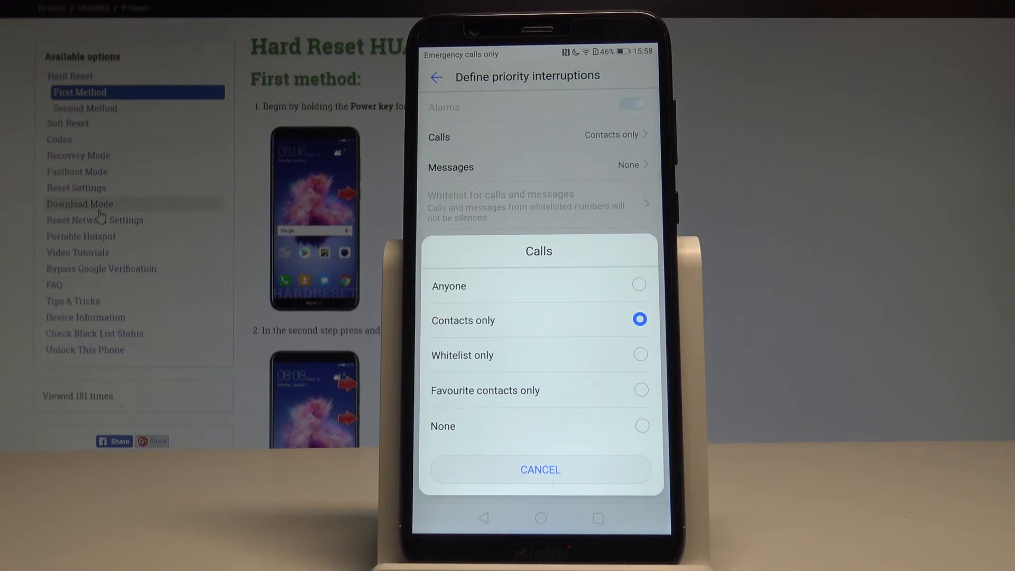
{"action": "left_click", "coordinate": [539, 469]}
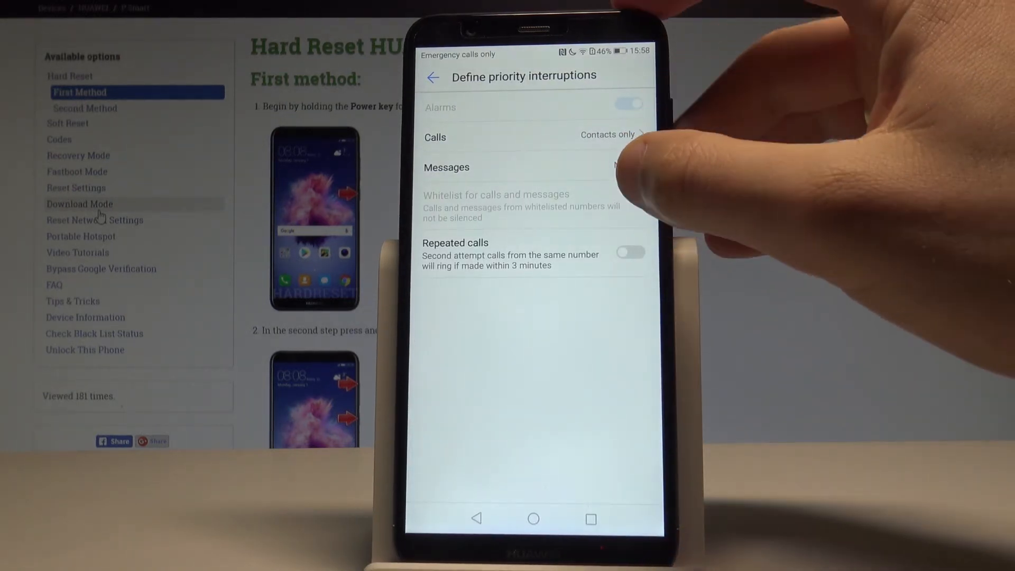
{"action": "left_click", "coordinate": [446, 167]}
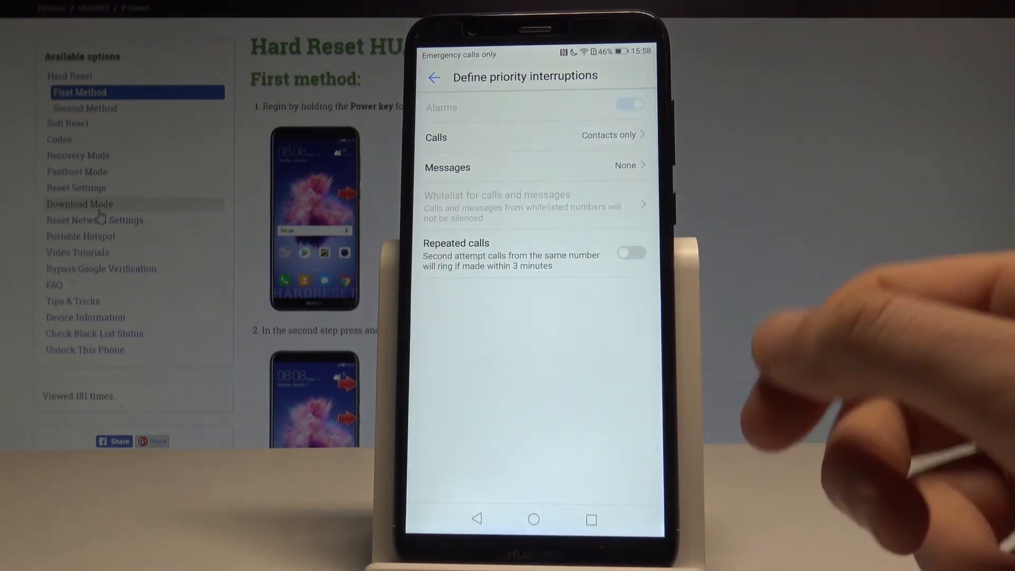
{"action": "left_click", "coordinate": [434, 77]}
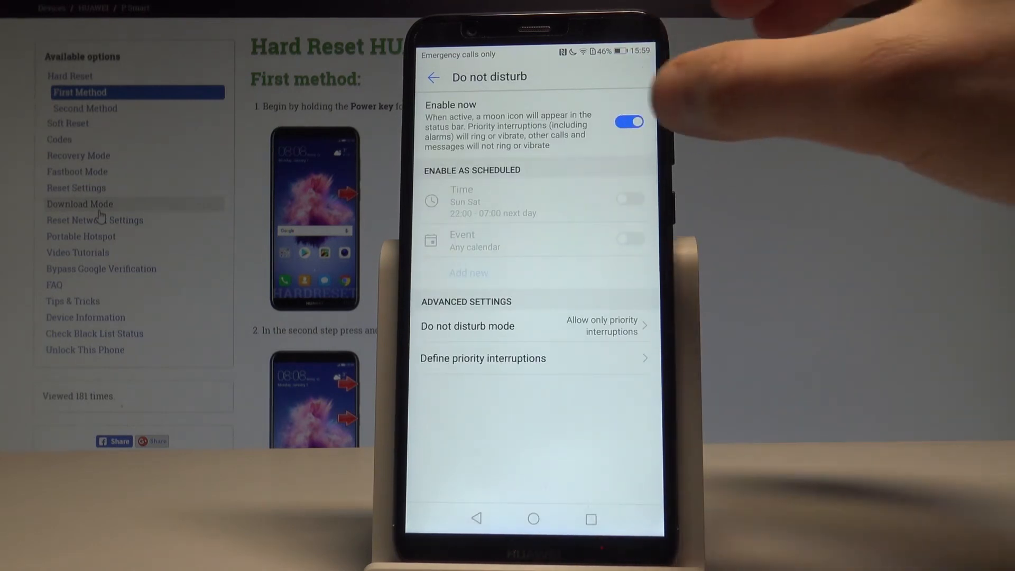
Switch Do not disturb off, leaving the Sun–Sat 22:00–07:00 schedule unused
{"action": "left_click", "coordinate": [628, 122]}
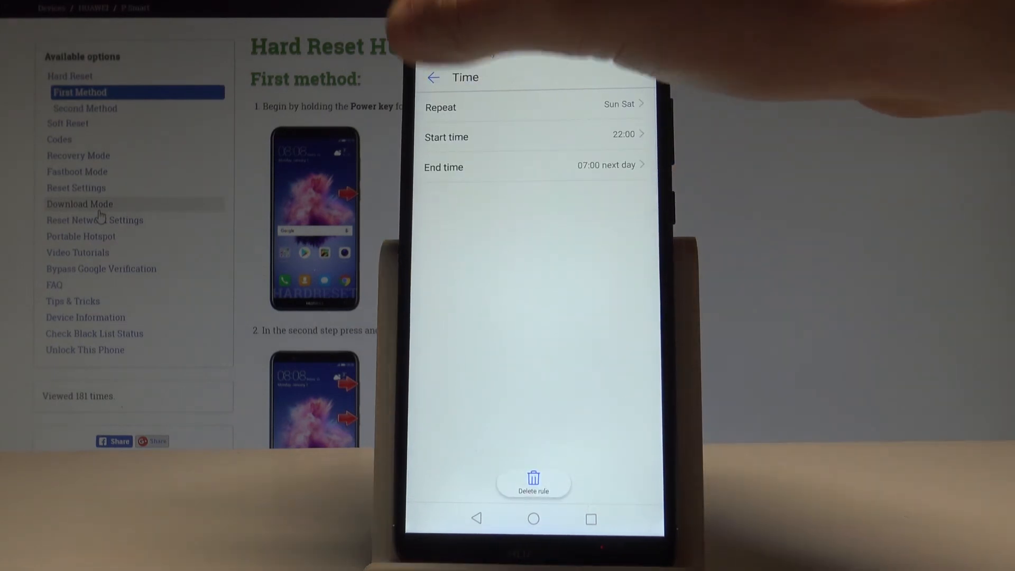
{"action": "left_click", "coordinate": [433, 77]}
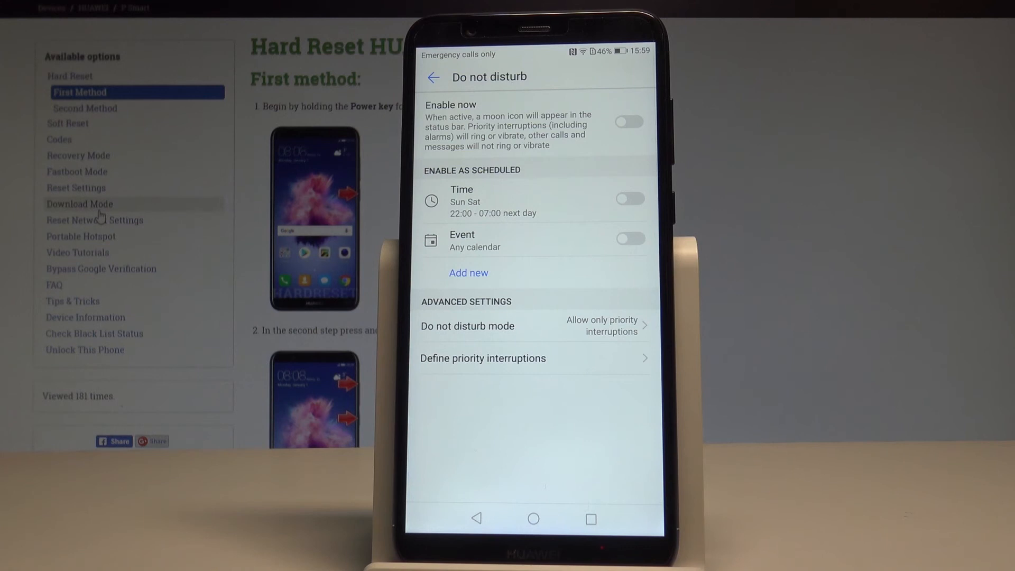